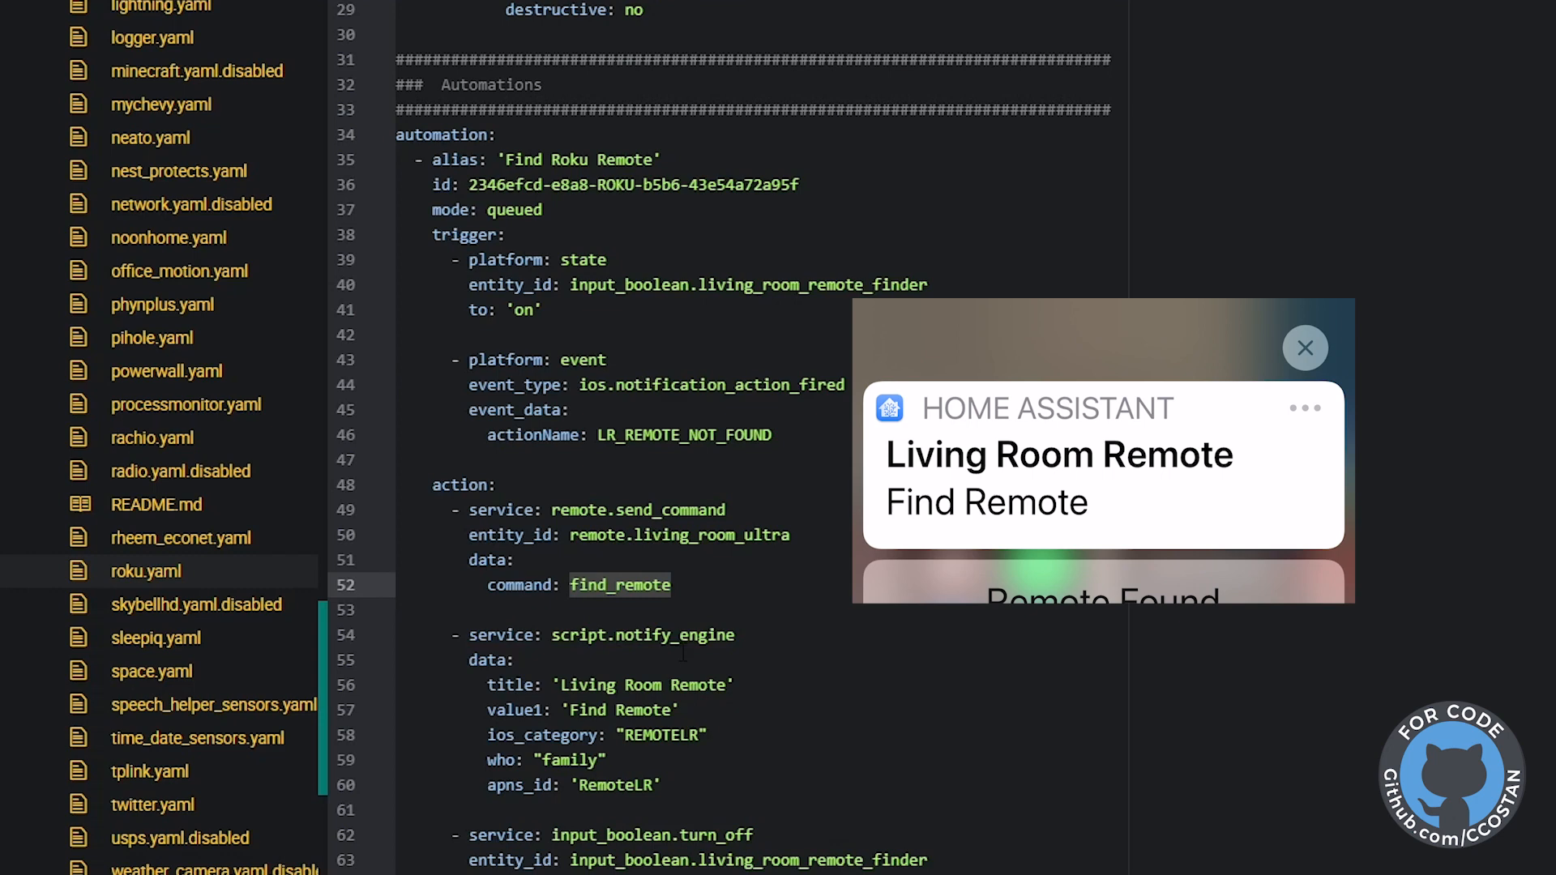
pyautogui.doubleClick(569, 760)
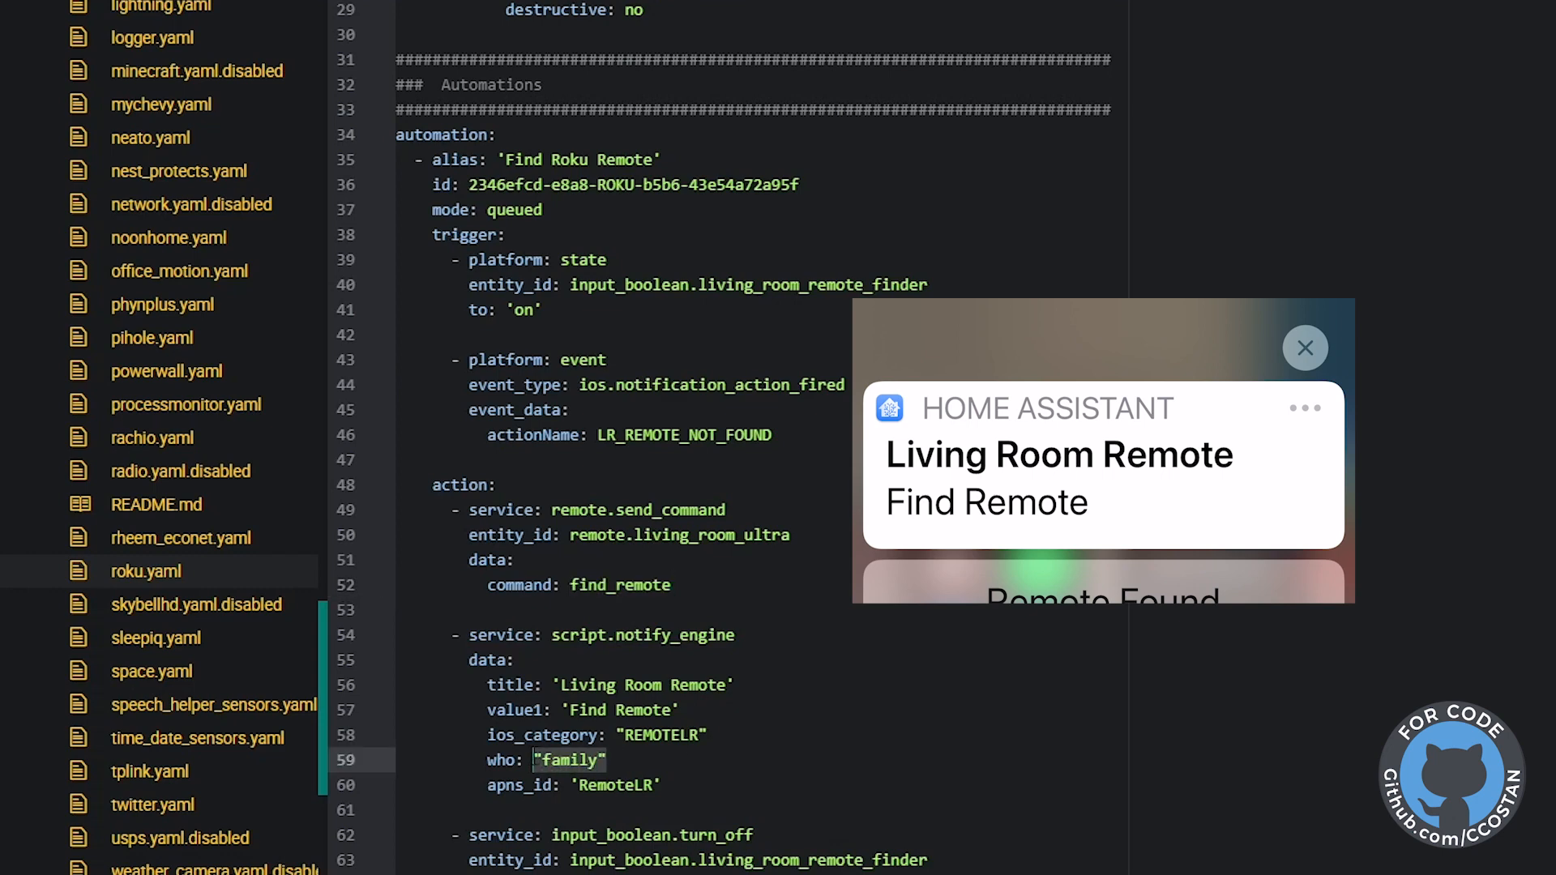
pyautogui.click(1307, 348)
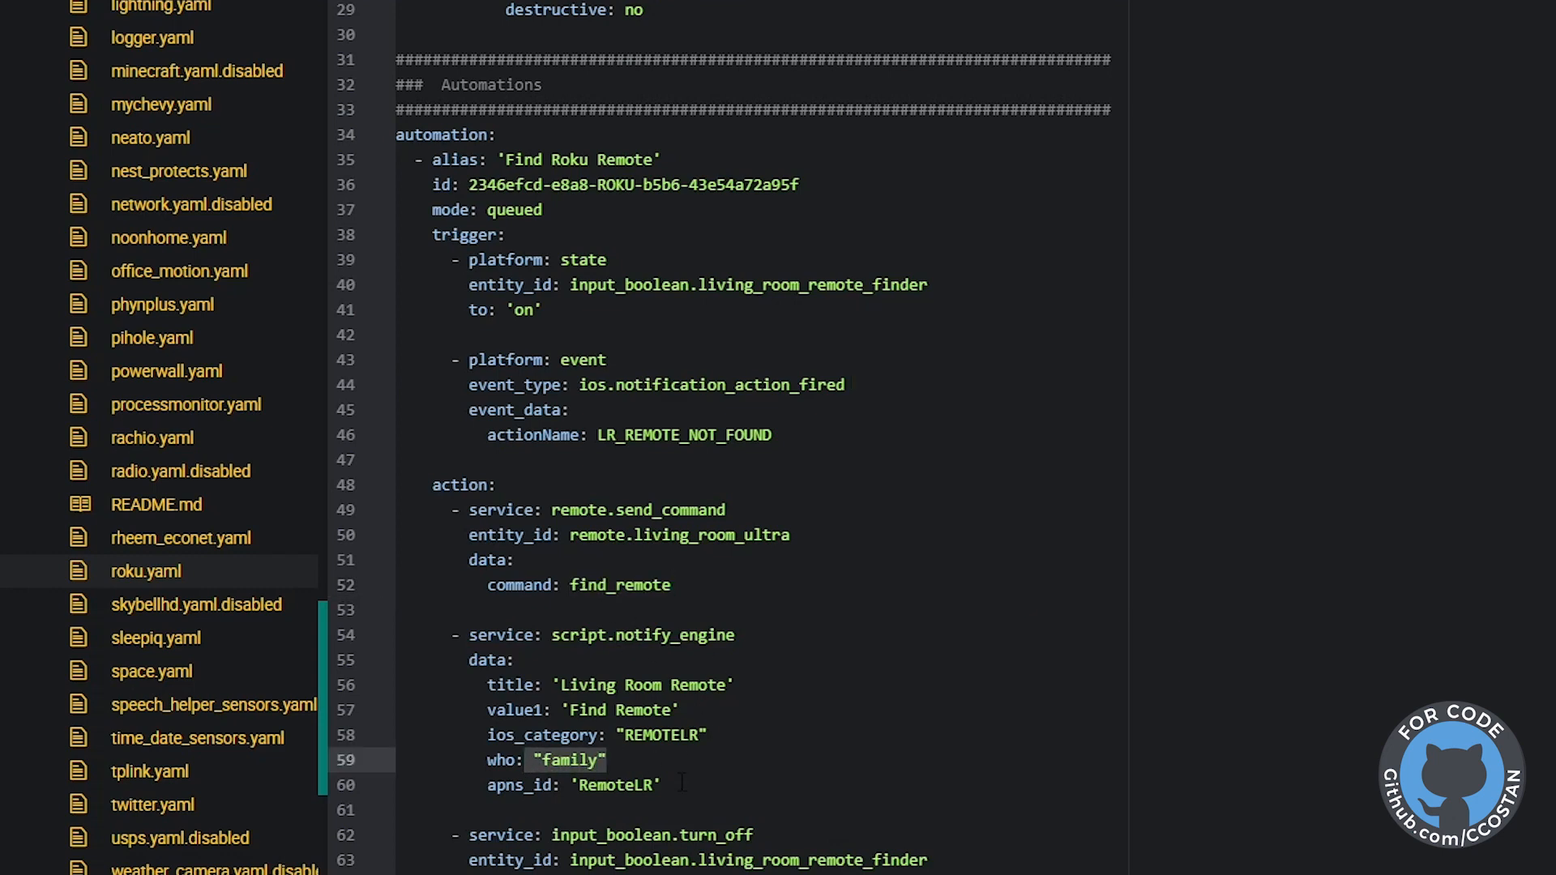
pyautogui.scroll(-3)
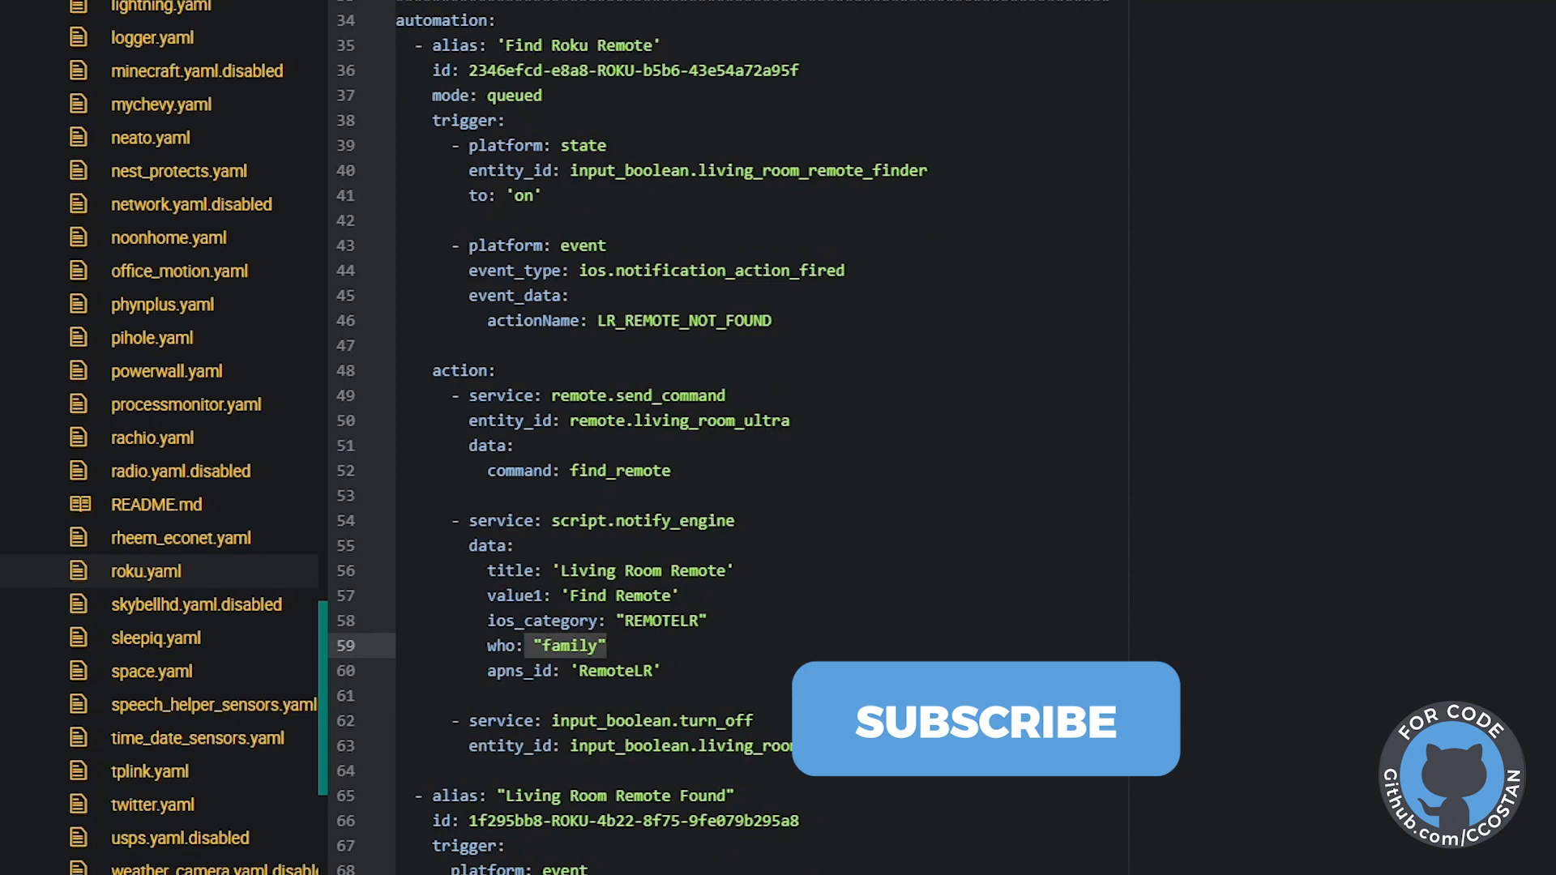
pyautogui.scroll(-3)
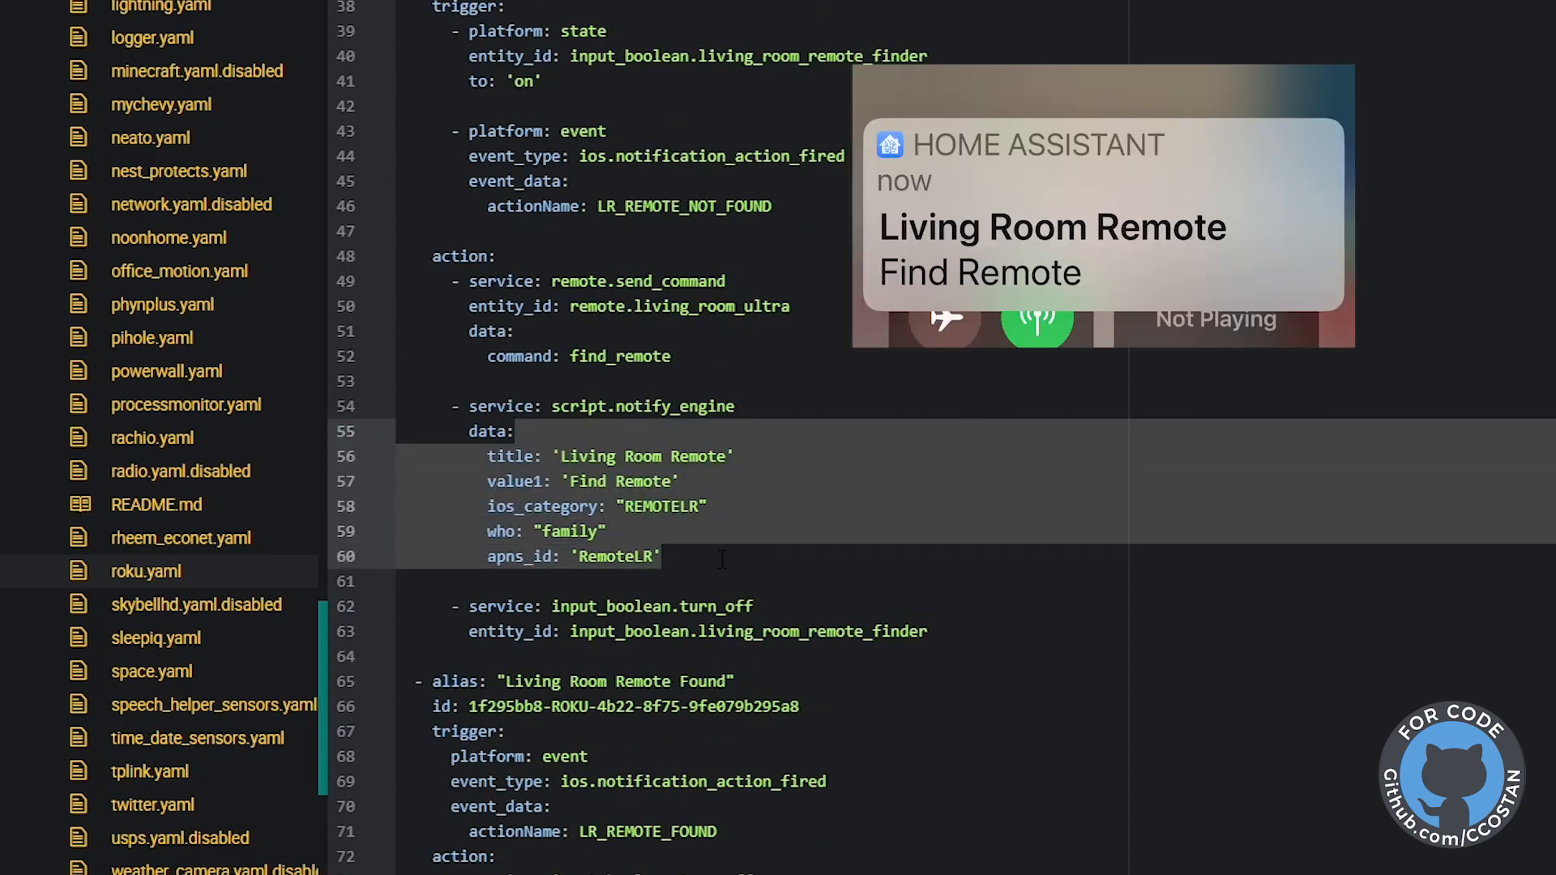
pyautogui.scroll(3)
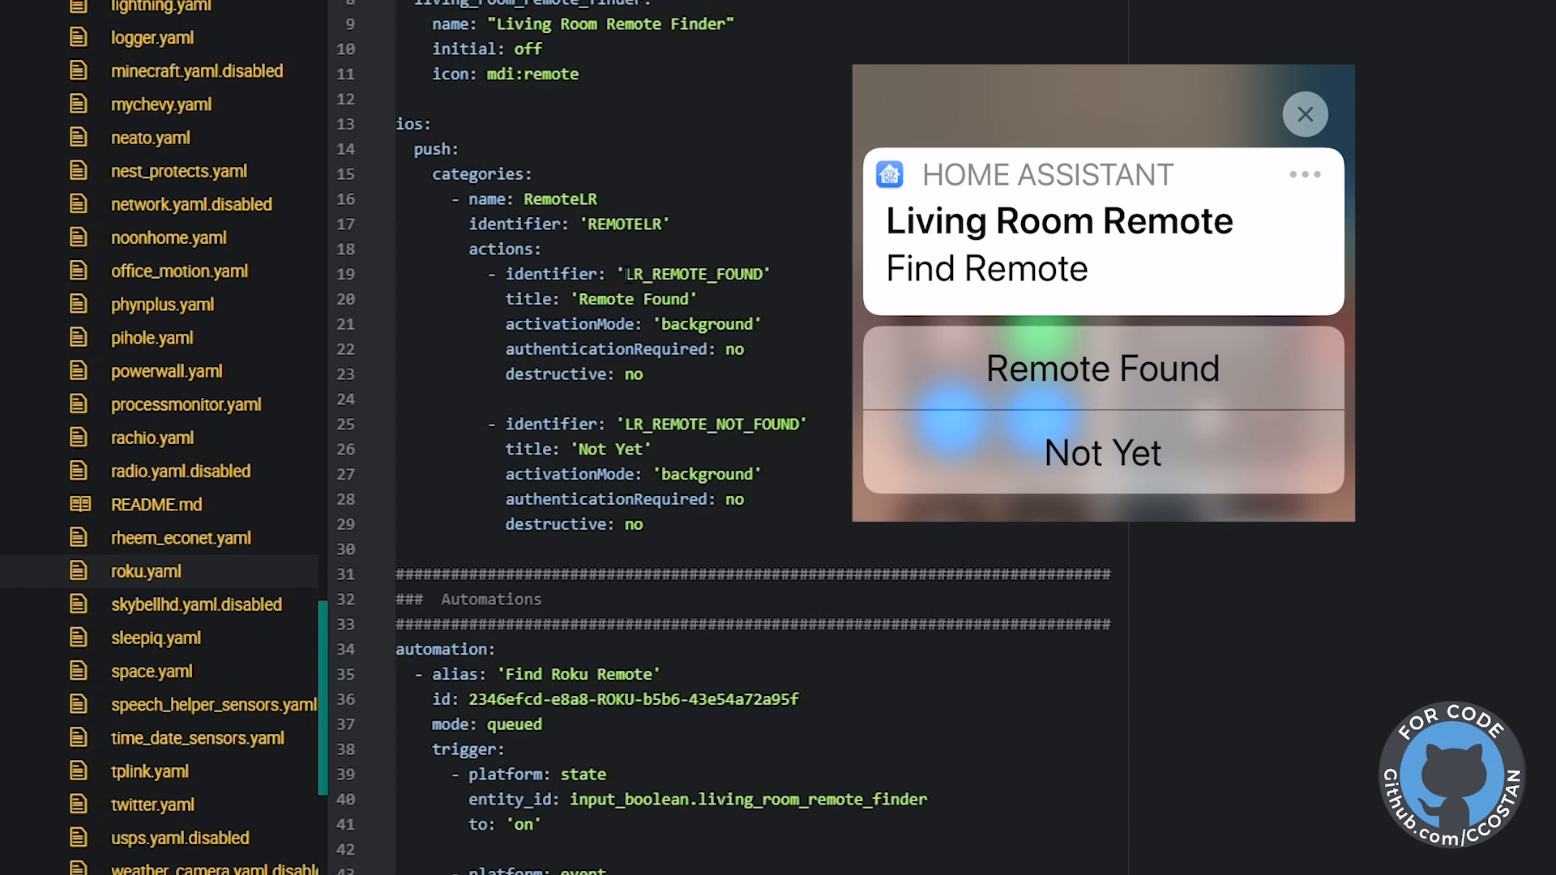
pyautogui.doubleClick(605, 299)
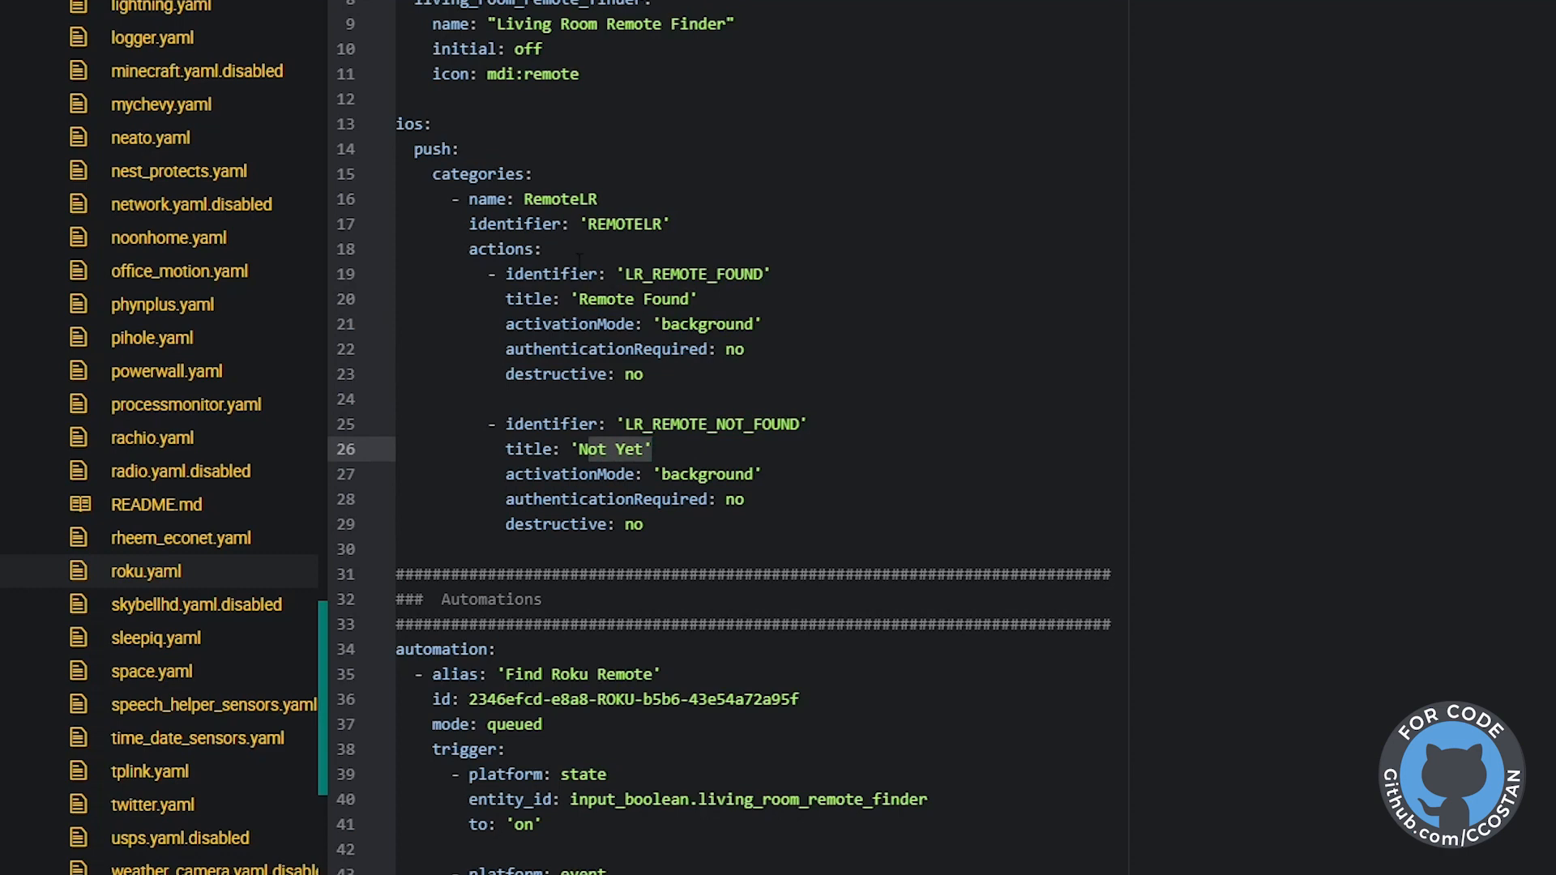
pyautogui.scroll(-3)
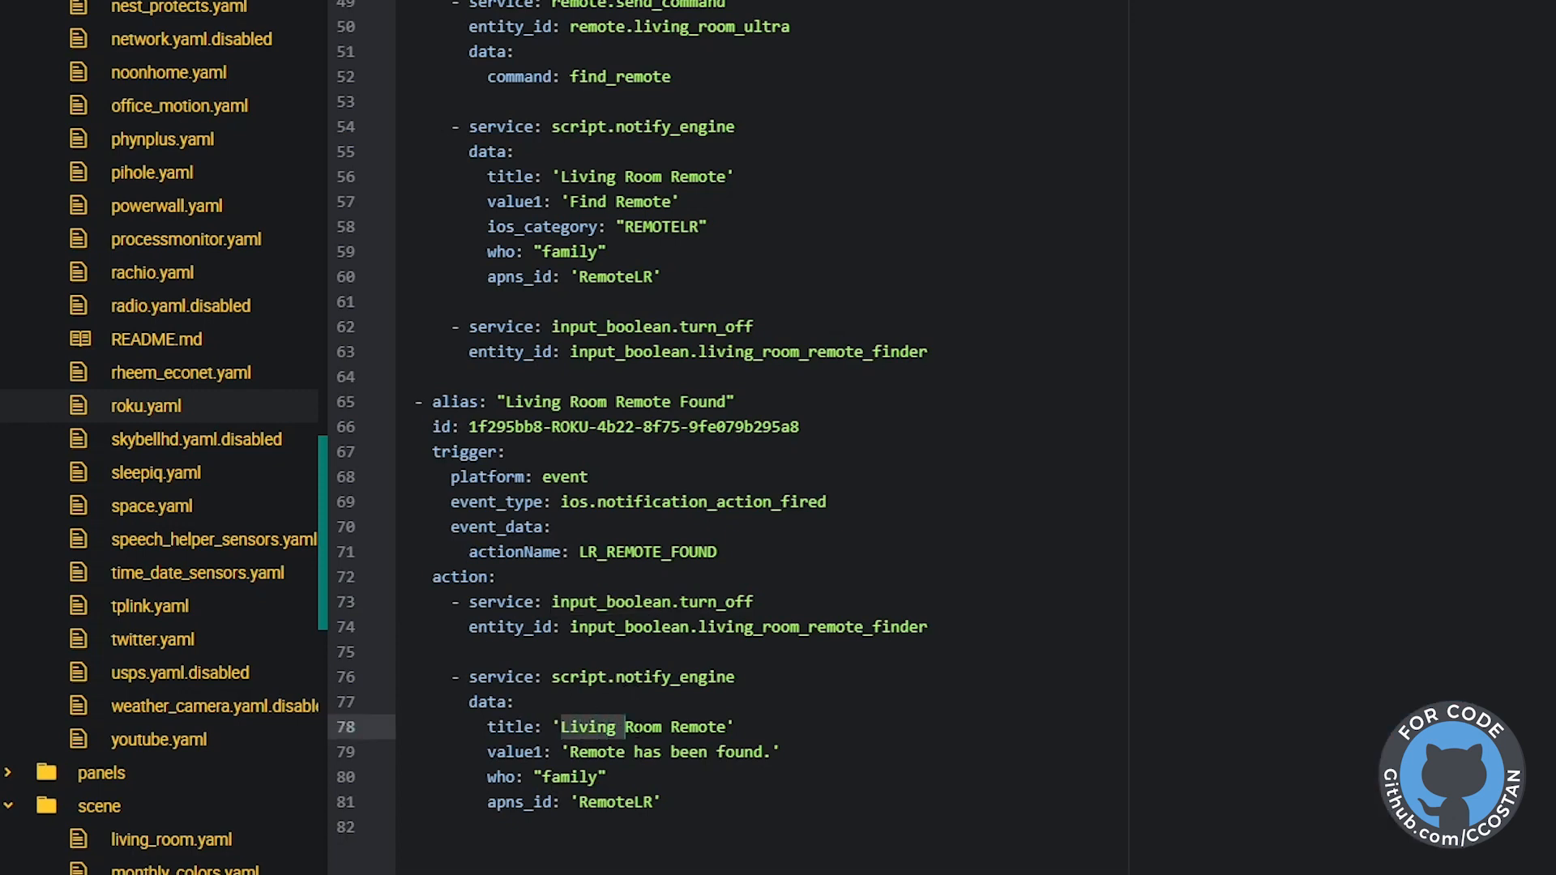
pyautogui.doubleClick(643, 727)
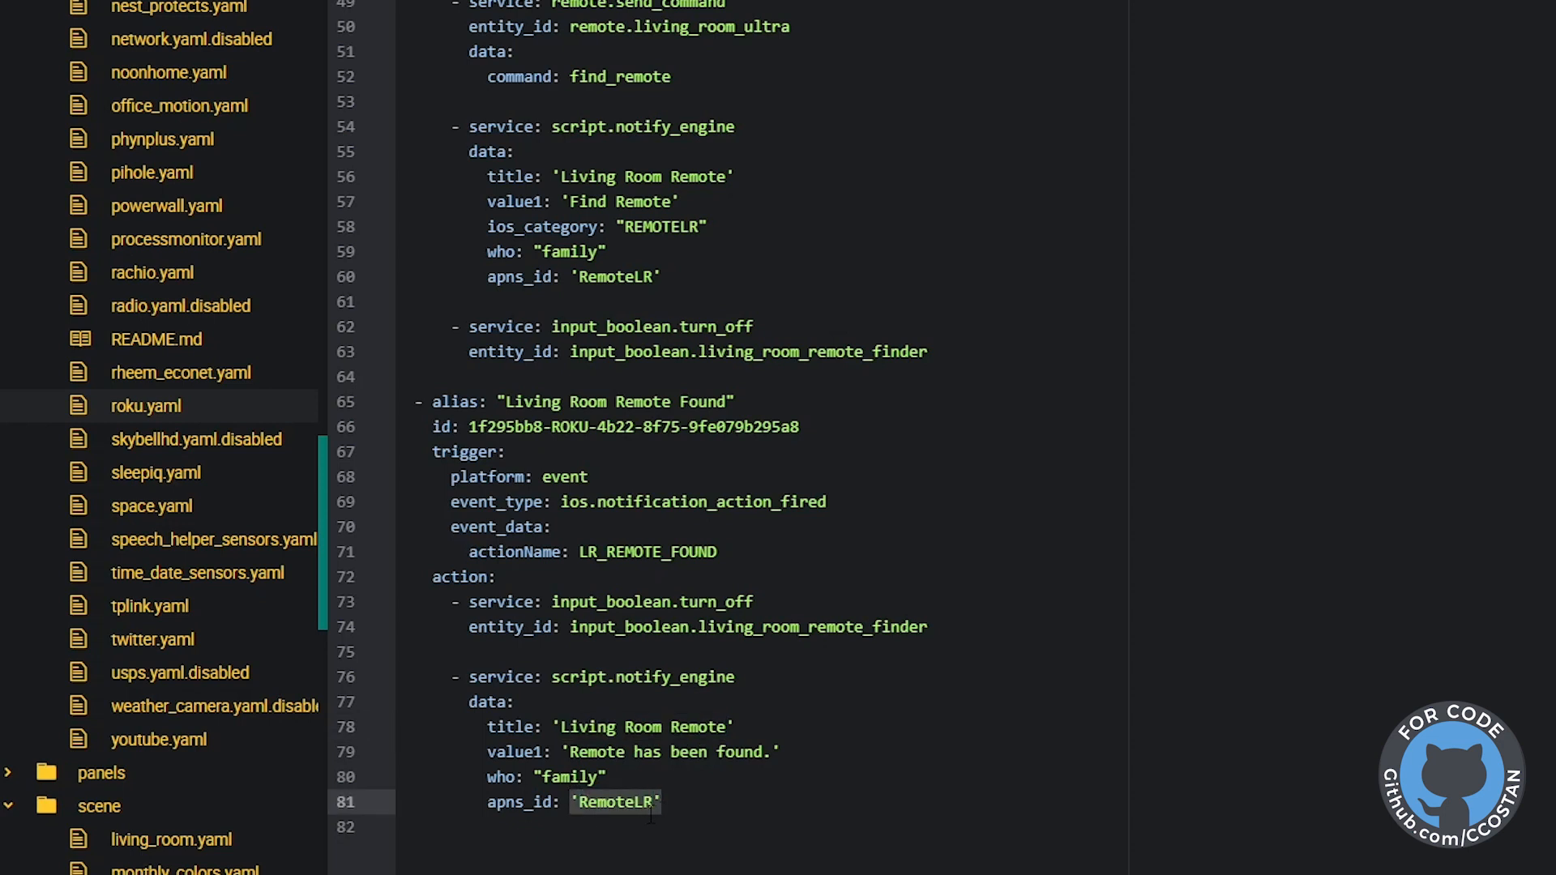
pyautogui.moveTo(819, 603)
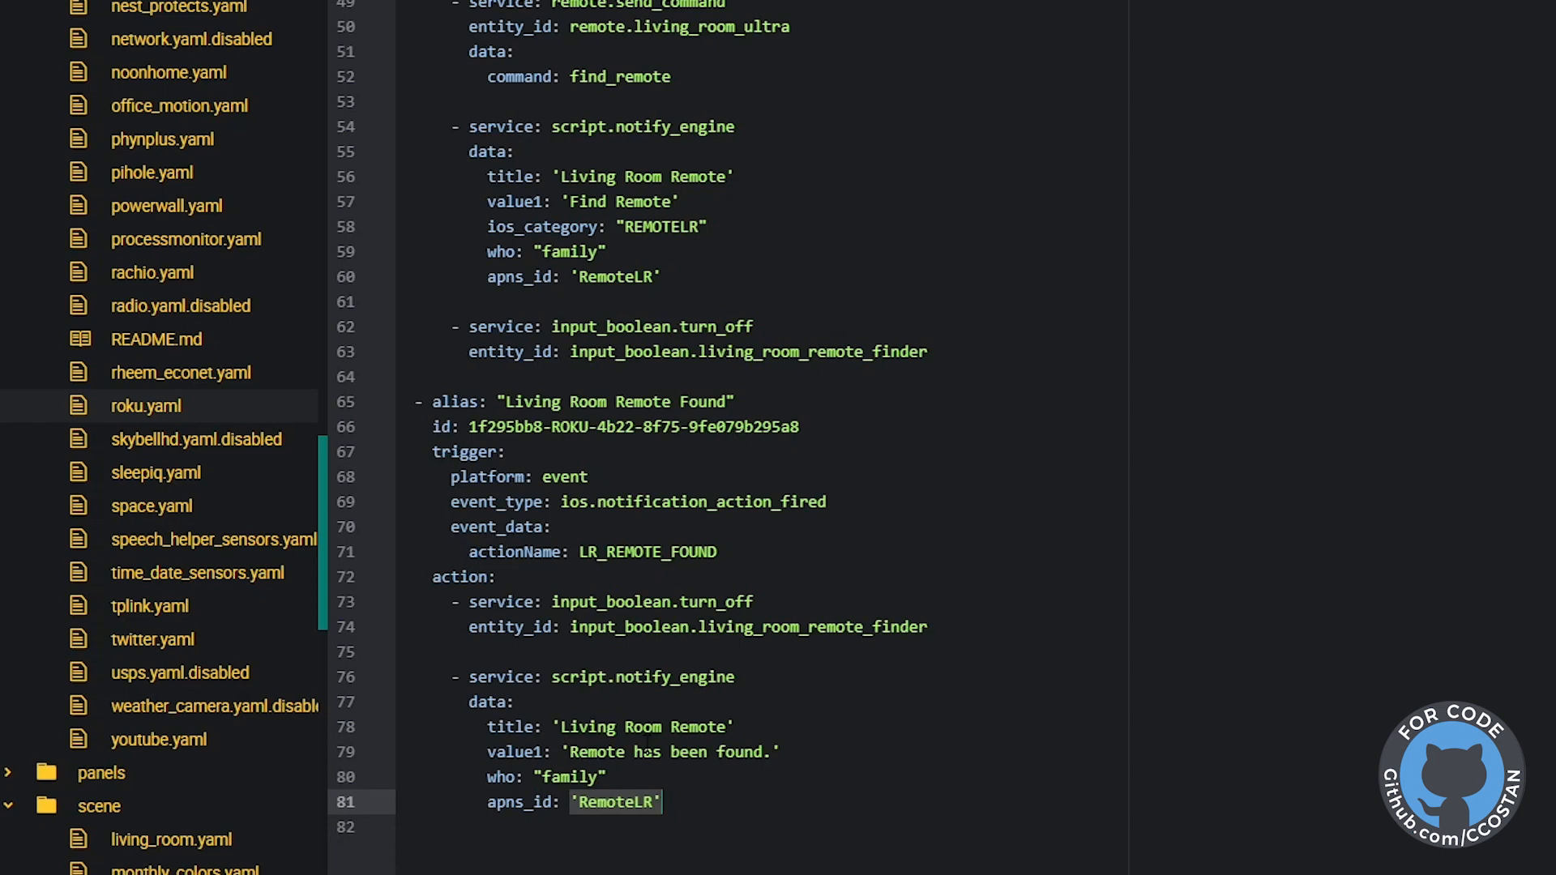
pyautogui.scroll(3)
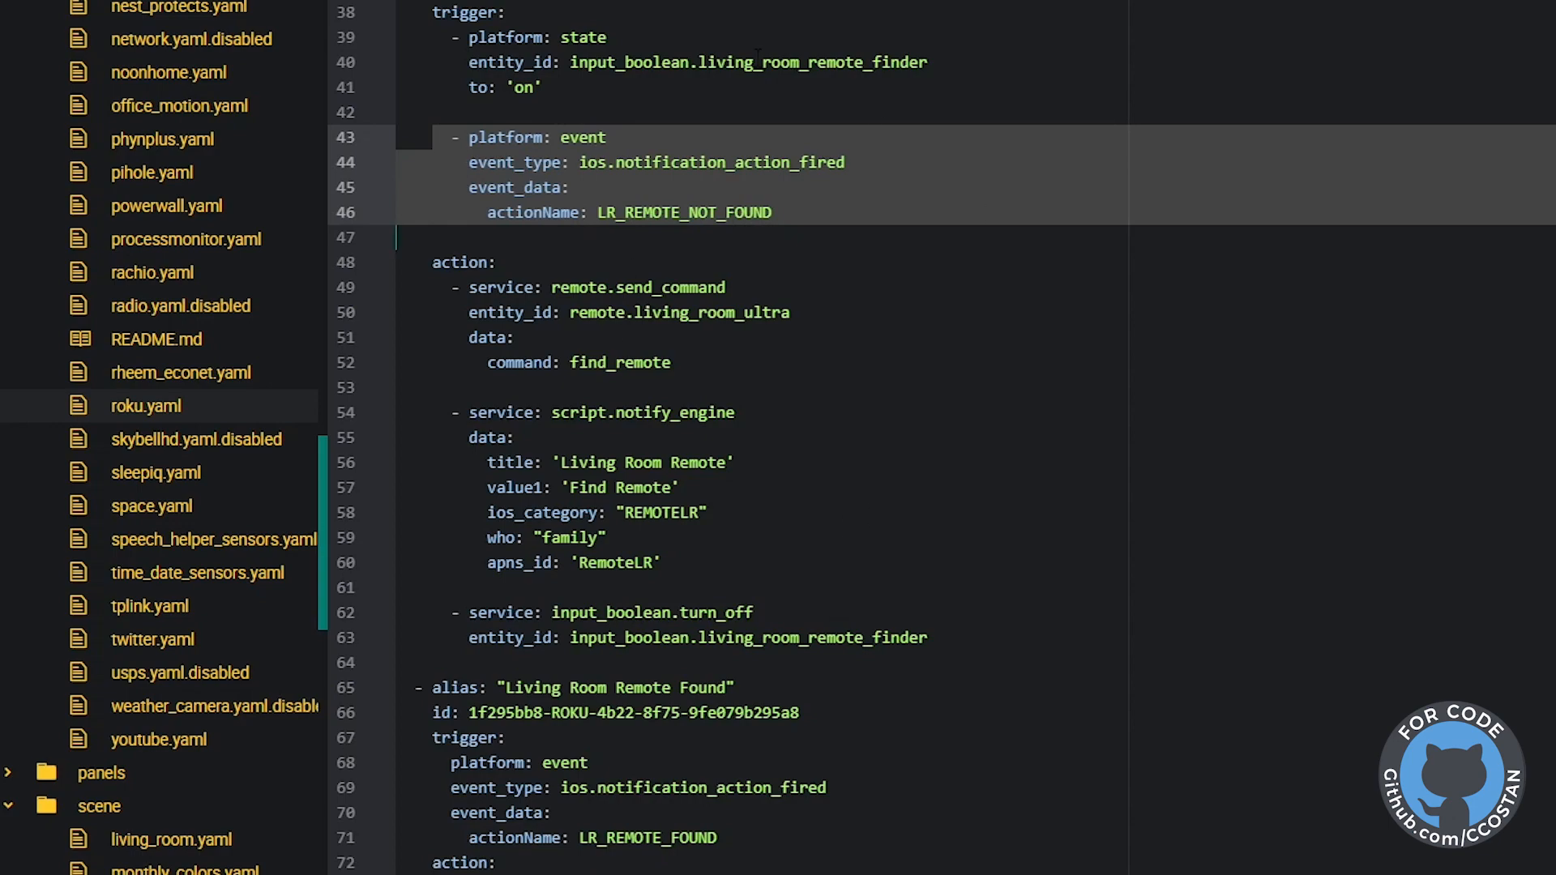
pyautogui.scroll(3)
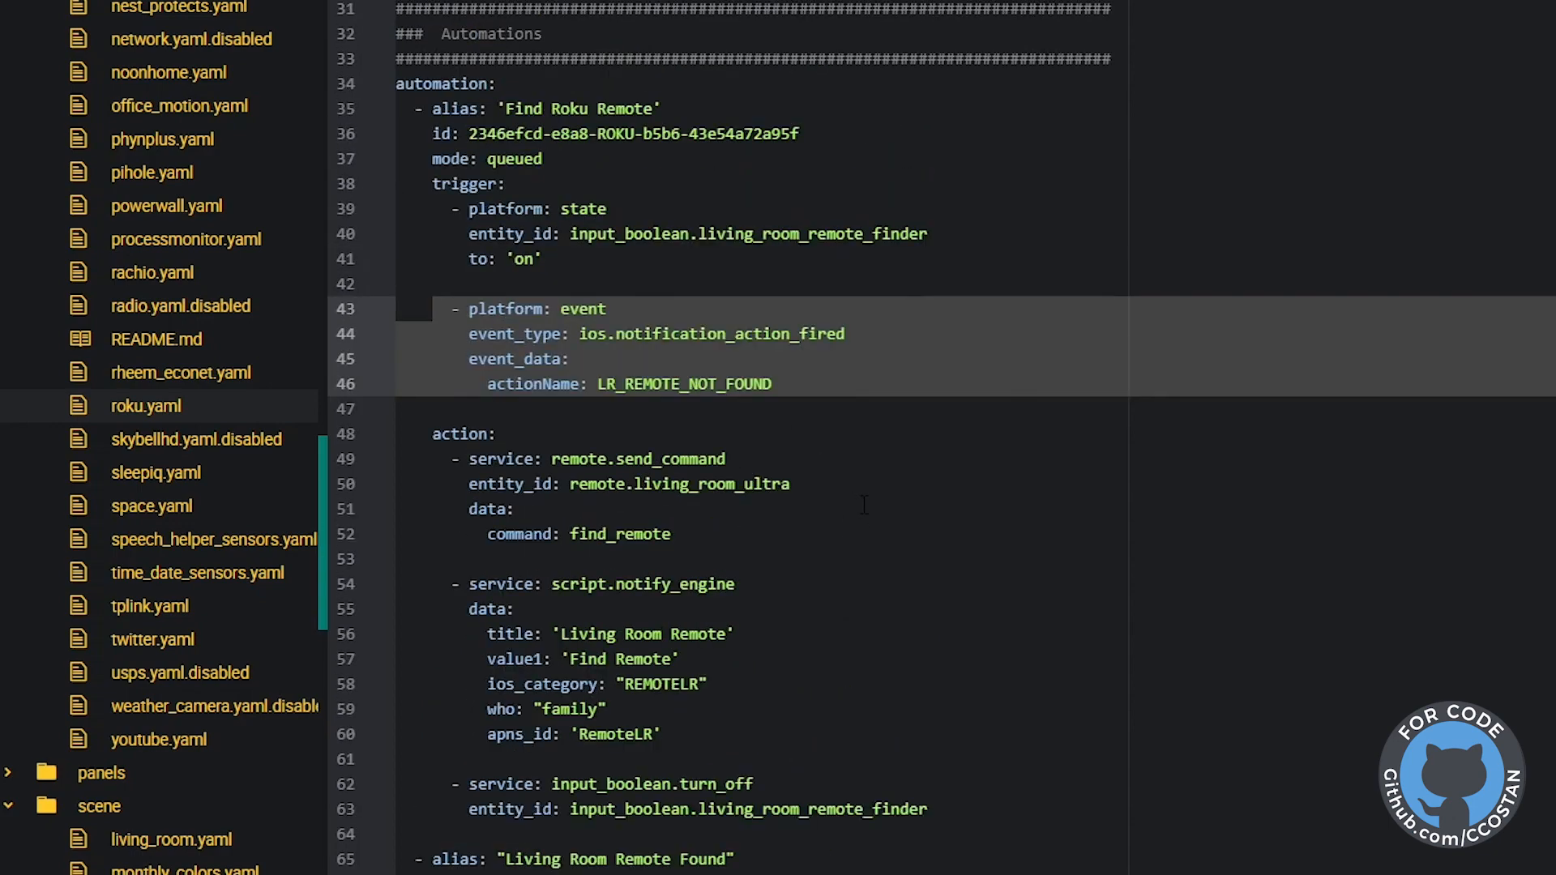
pyautogui.scroll(3)
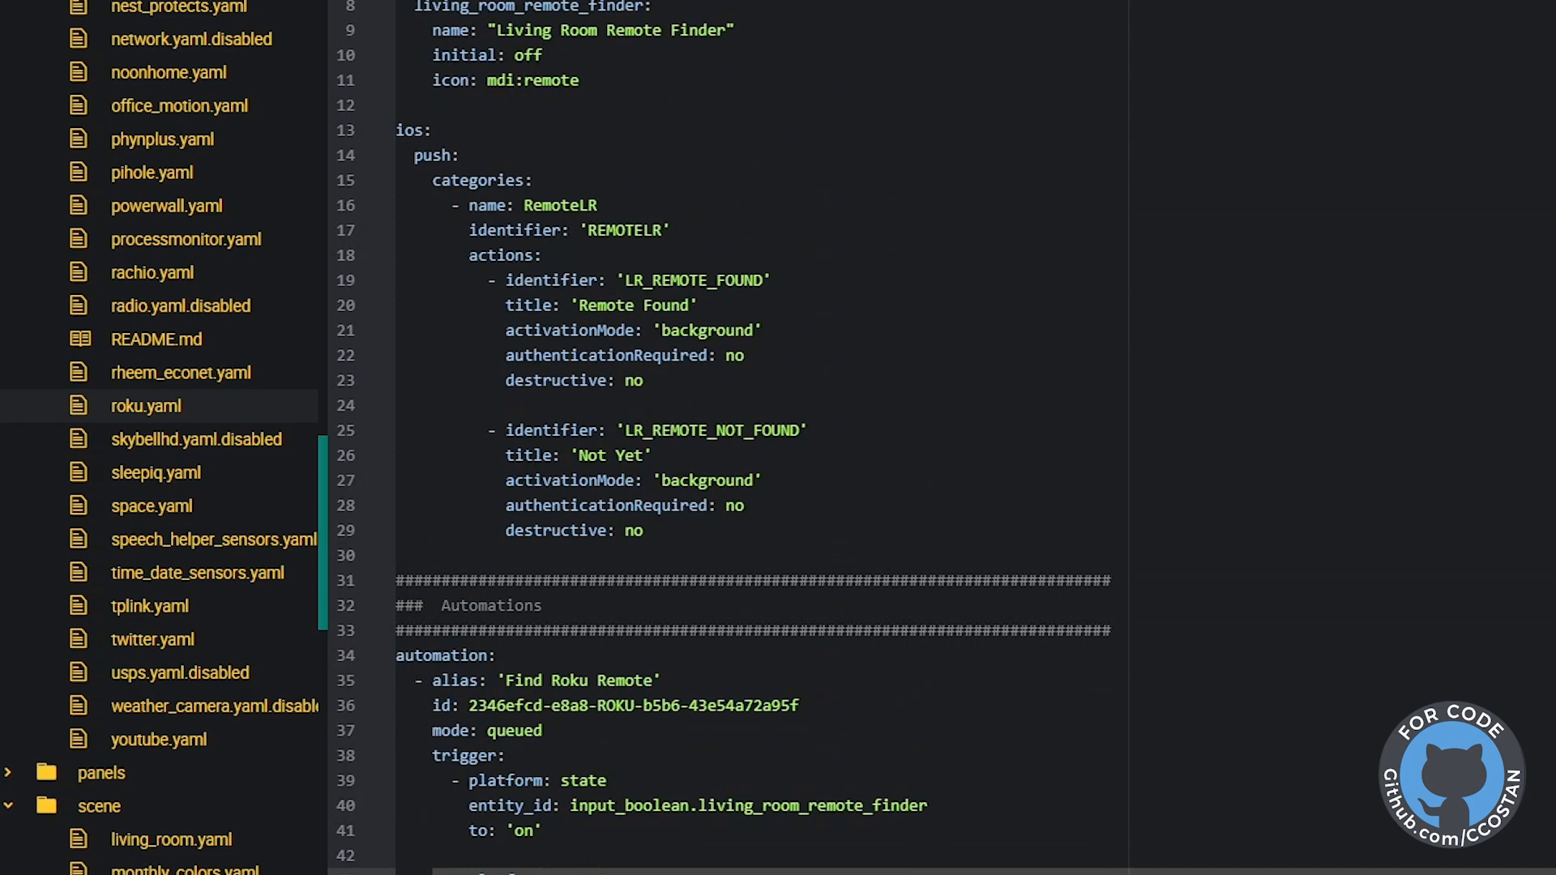
pyautogui.scroll(-3)
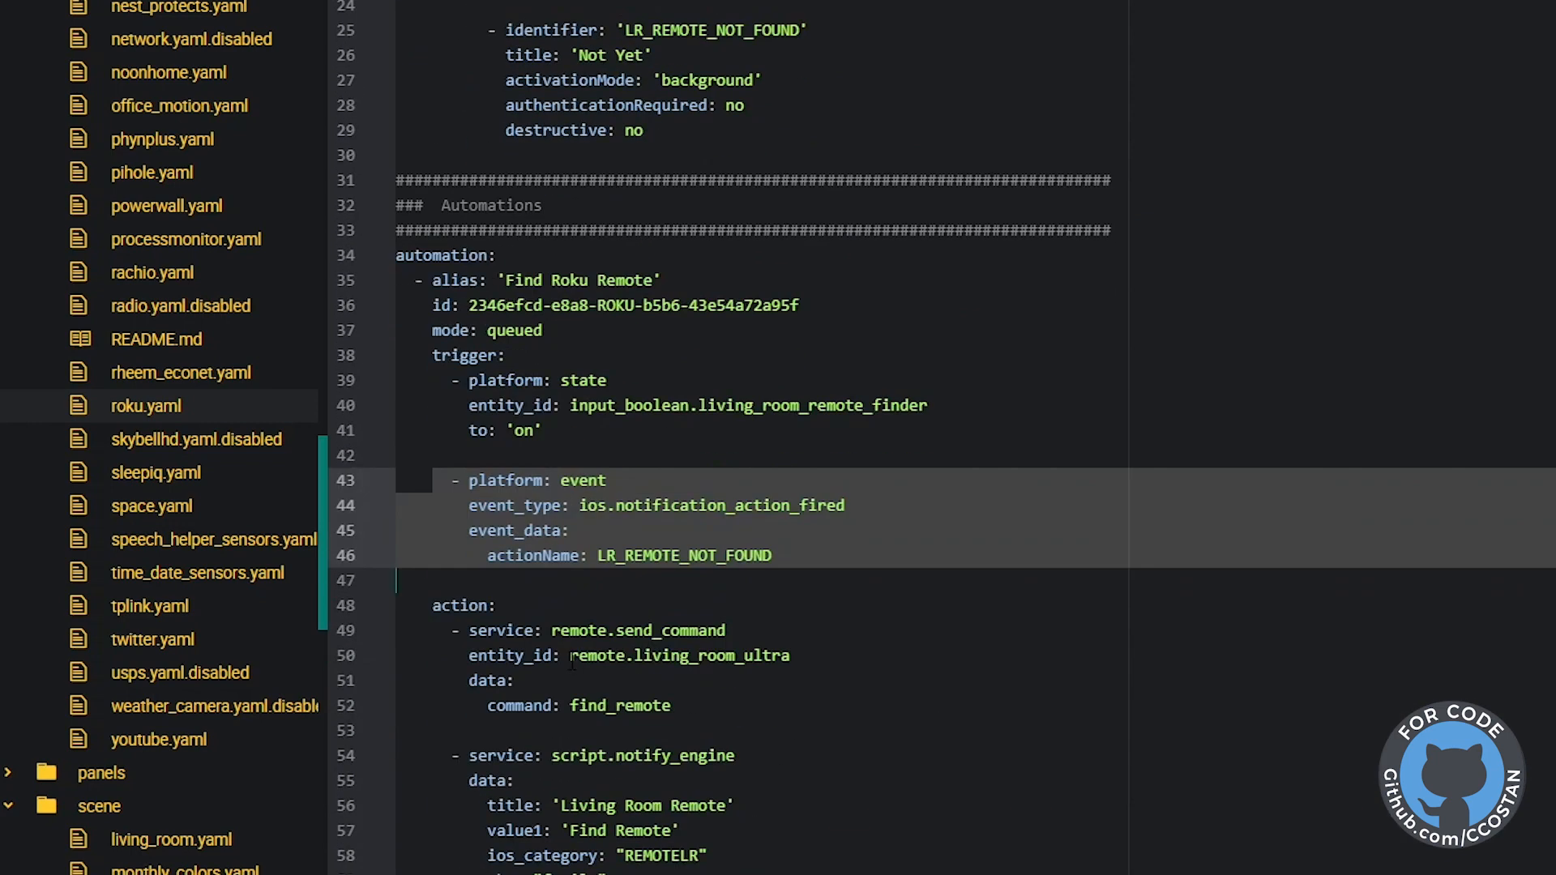
pyautogui.doubleClick(678, 655)
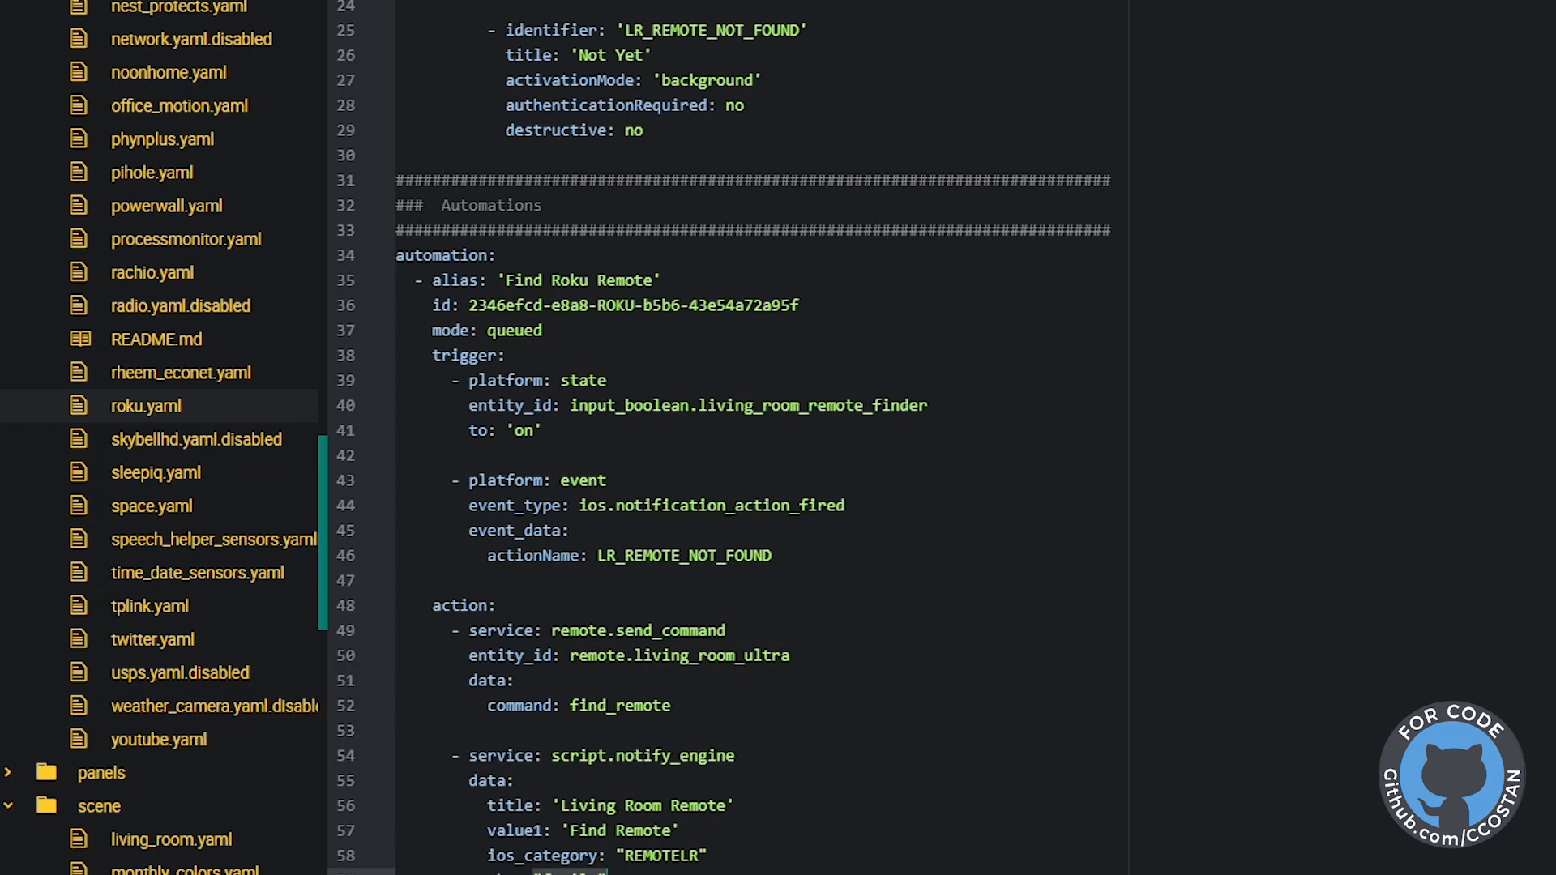
pyautogui.scroll(3)
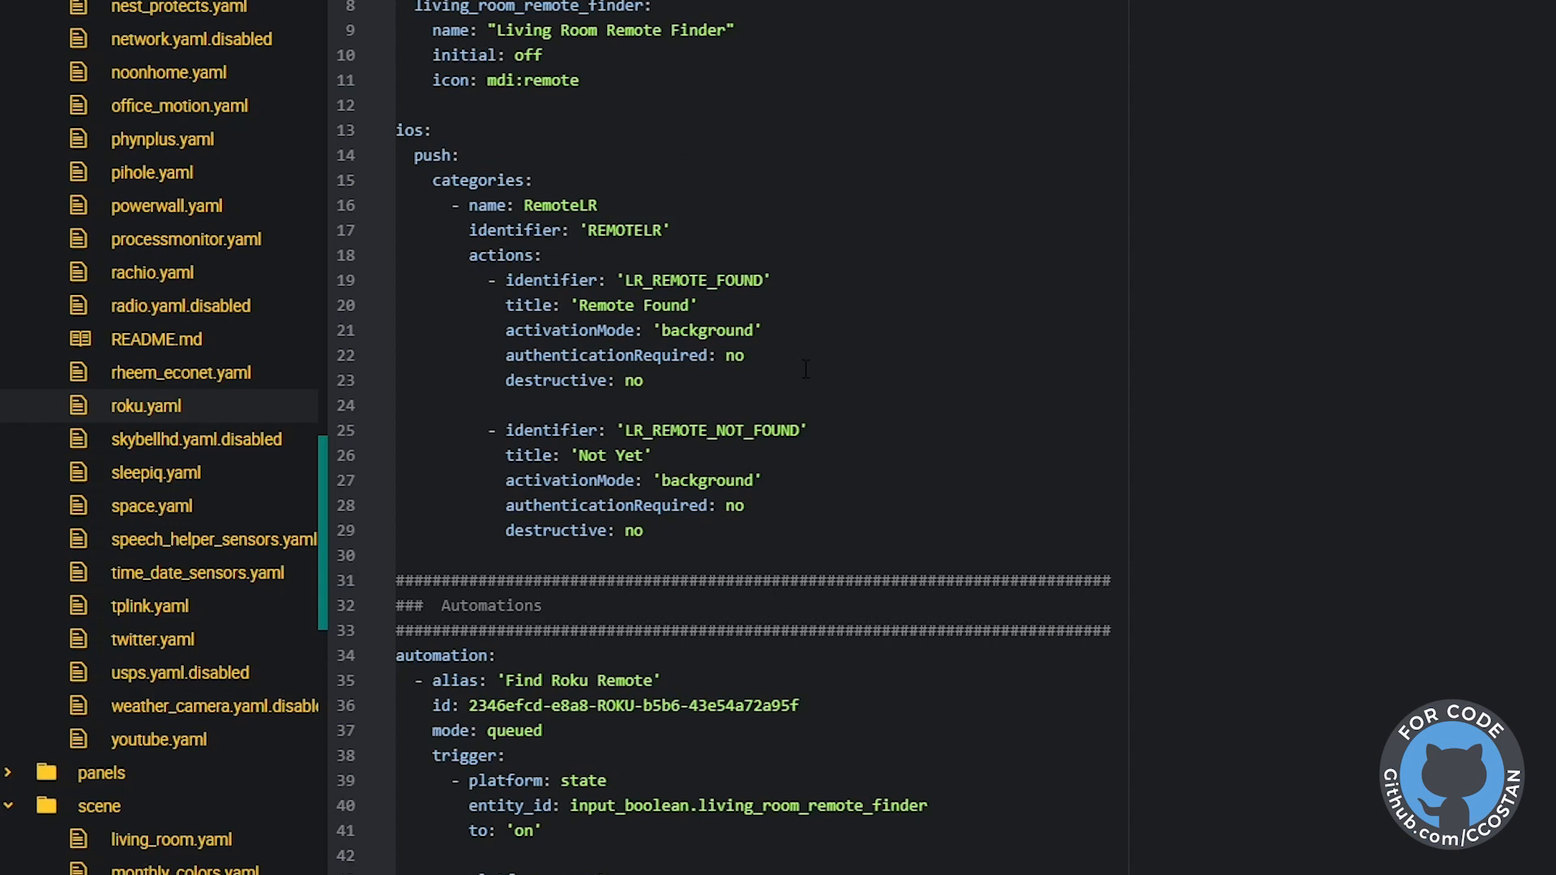
pyautogui.scroll(-3)
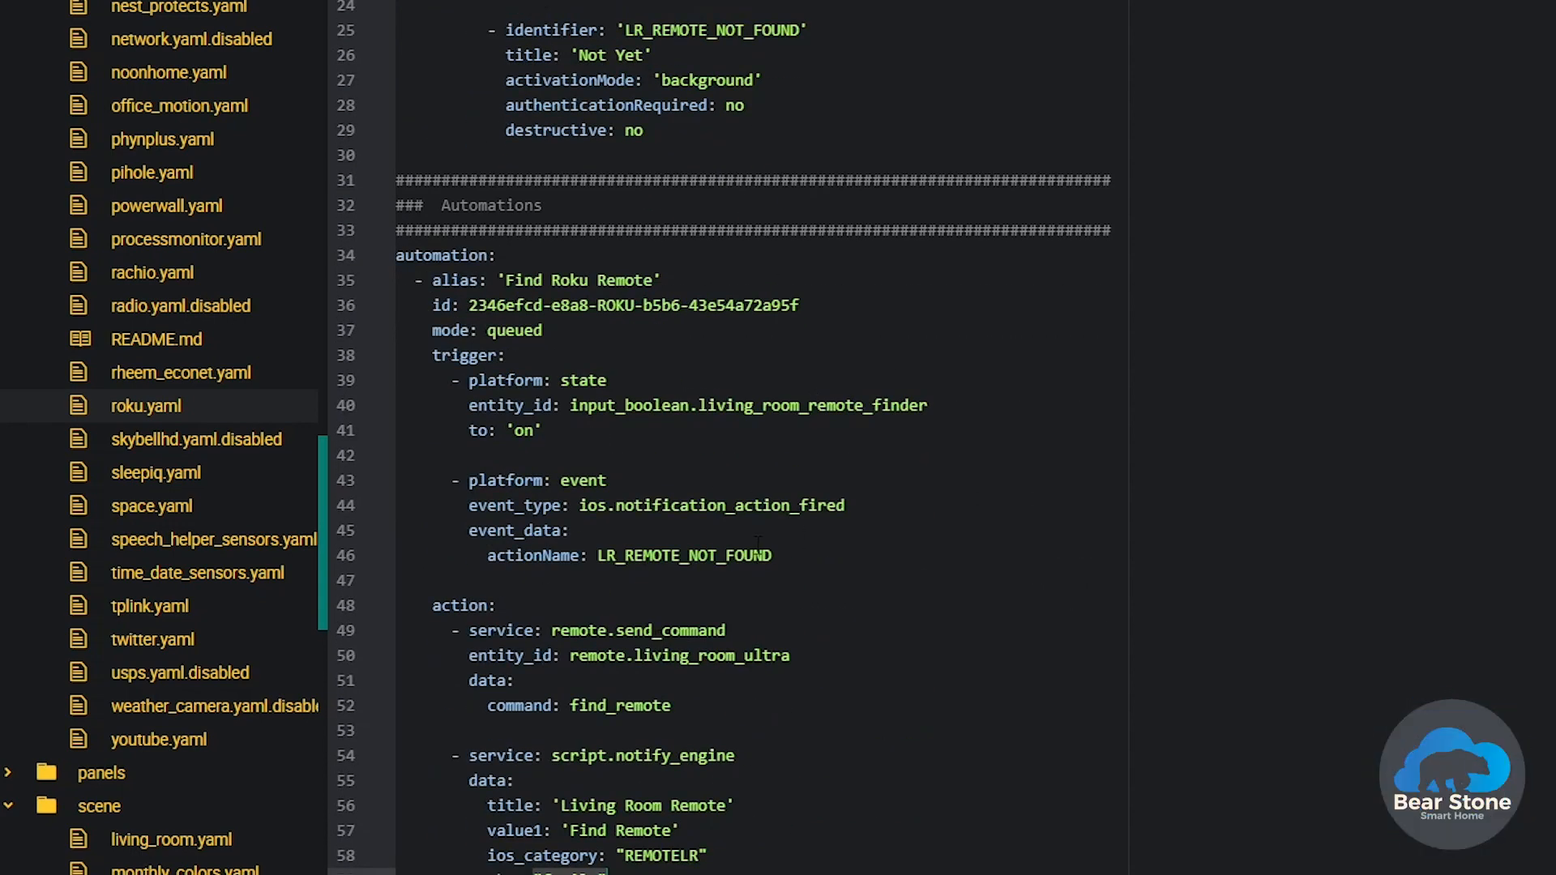